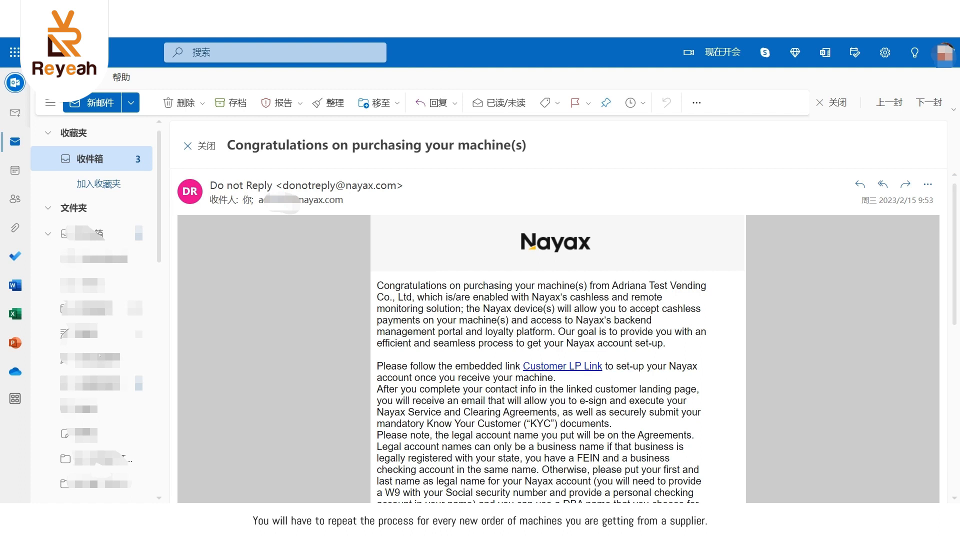
Follow the 'Customer LP Link' in the Nayax congratulations email to the landing page
left_click(561, 366)
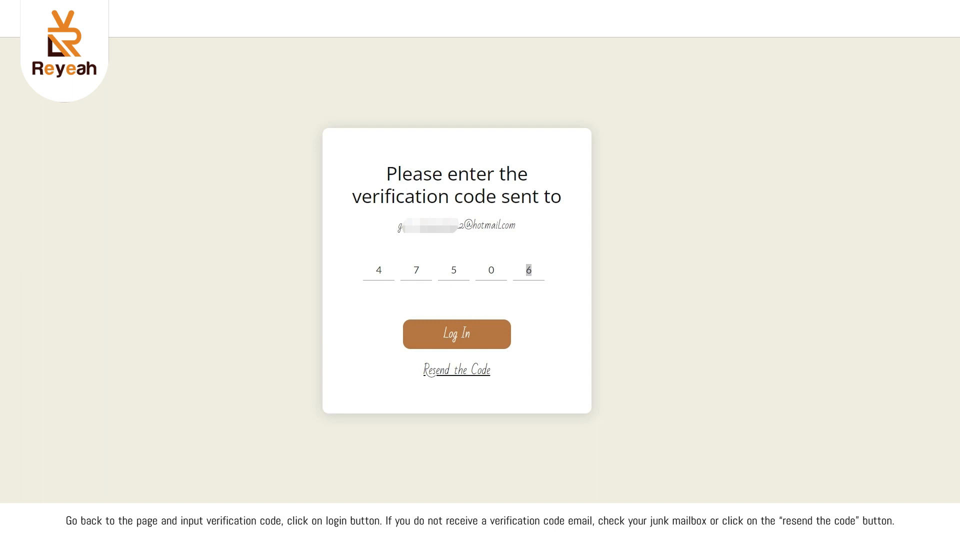
Log in to the Nayax account with the entered five-digit verification code
left_click(456, 333)
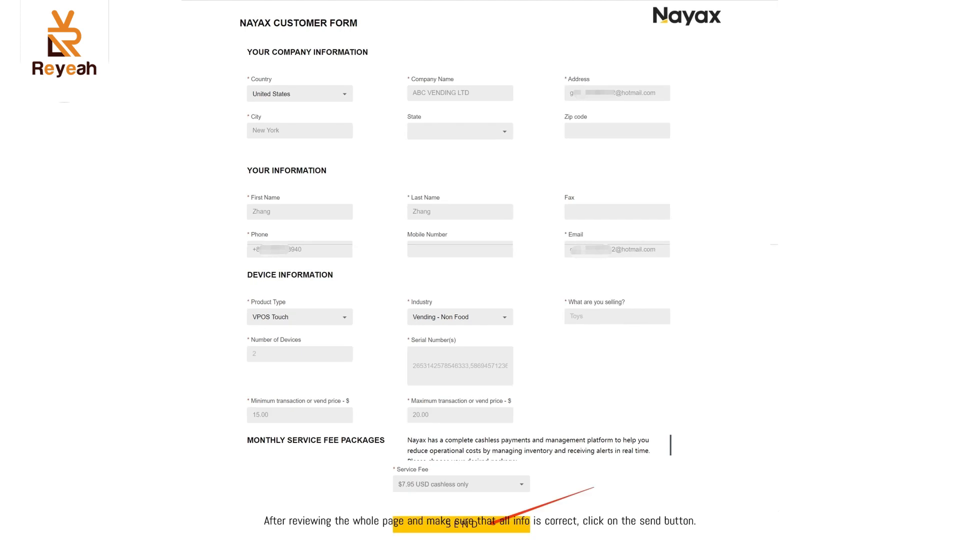
Send the prefilled customer form for ABC VENDING LTD's two VPOS Touch devices
left_click(460, 522)
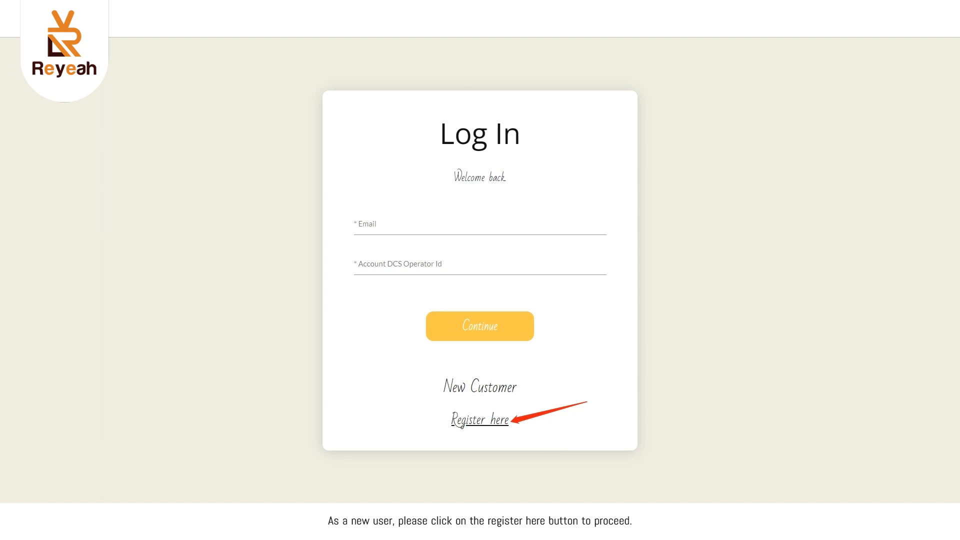
Choose 'Register here' under New Customer on the Log In page
left_click(479, 420)
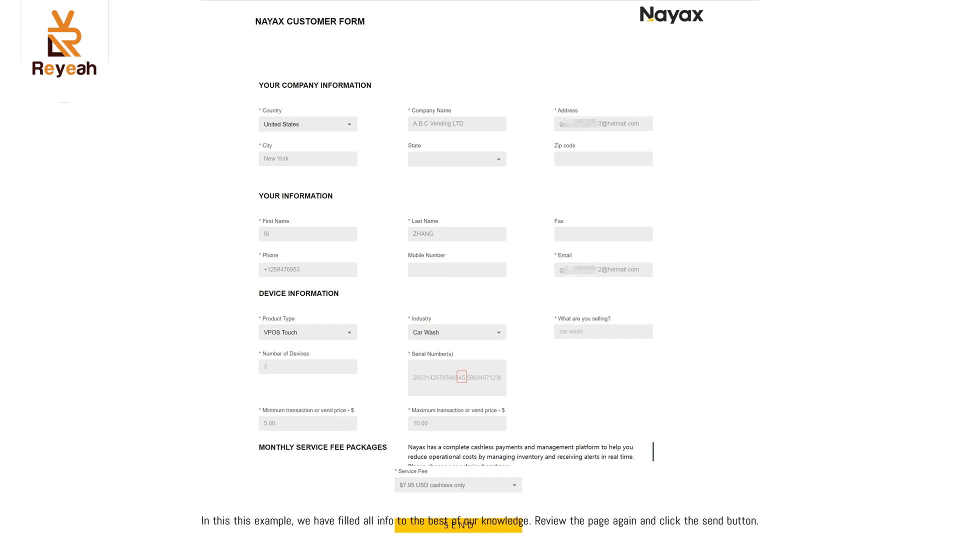
Send the new customer form for A.B.C Vending LTD's two Car Wash VPOS Touch devices
left_click(458, 525)
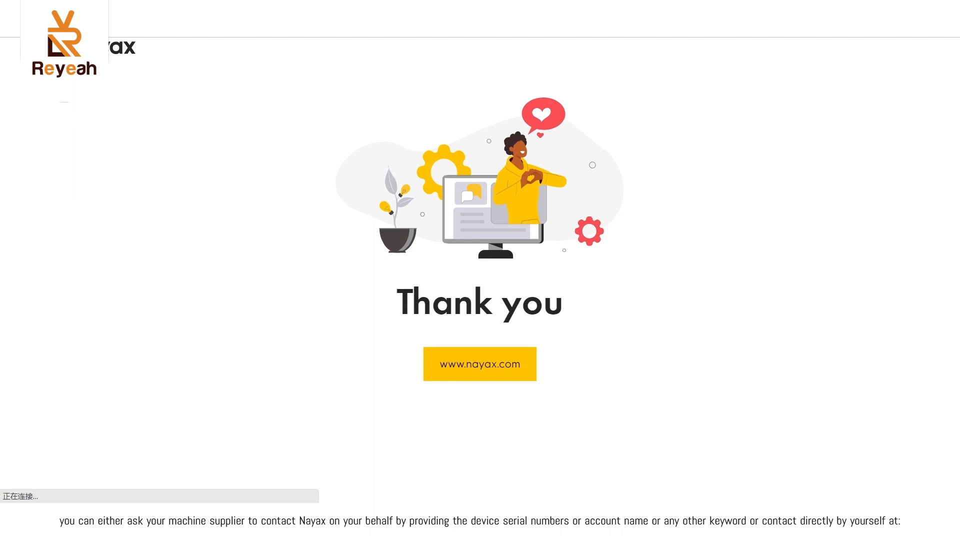
Scroll the Thank you page down to the Nayax onboarding contact email
scroll("down", 3)
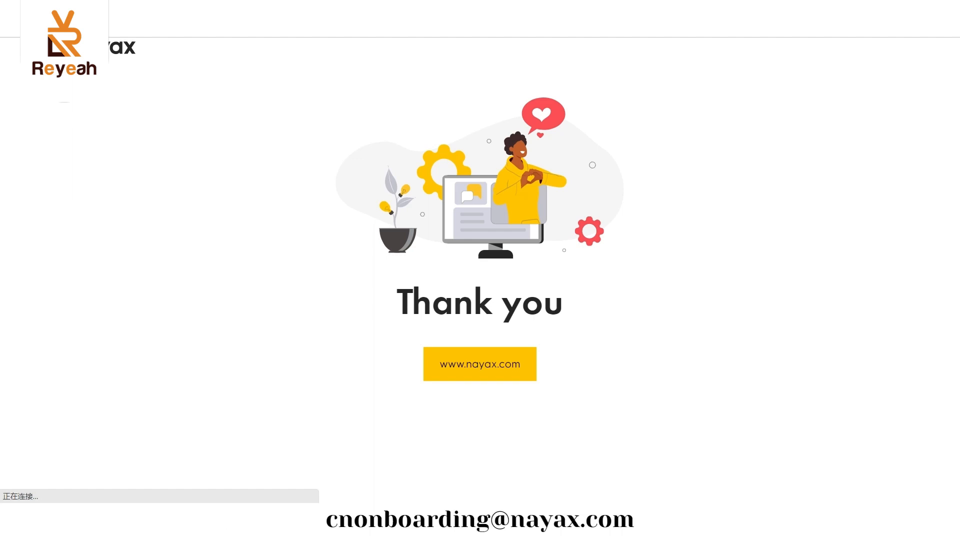